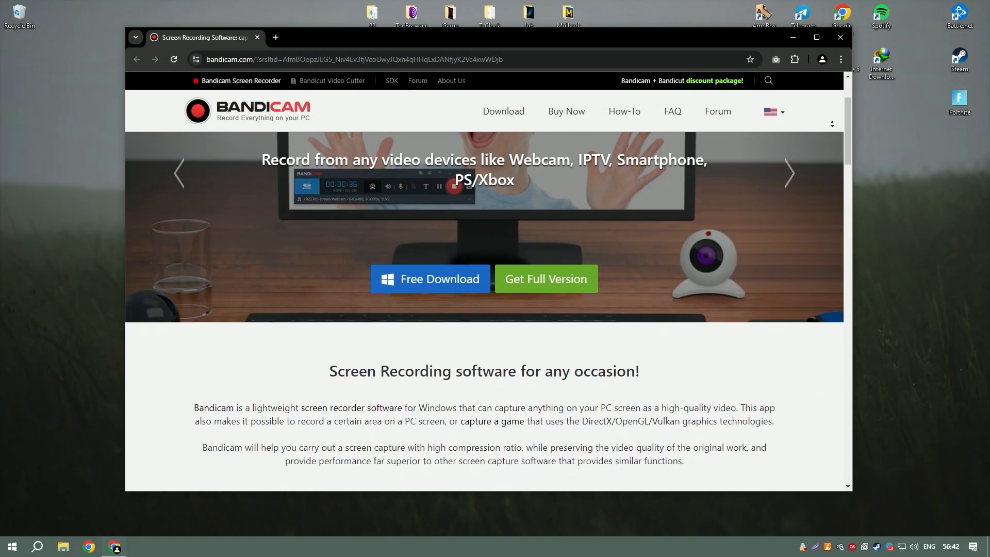
# - Scroll down through the Bandicam website page to browse its contents
pyautogui.scroll(-3)
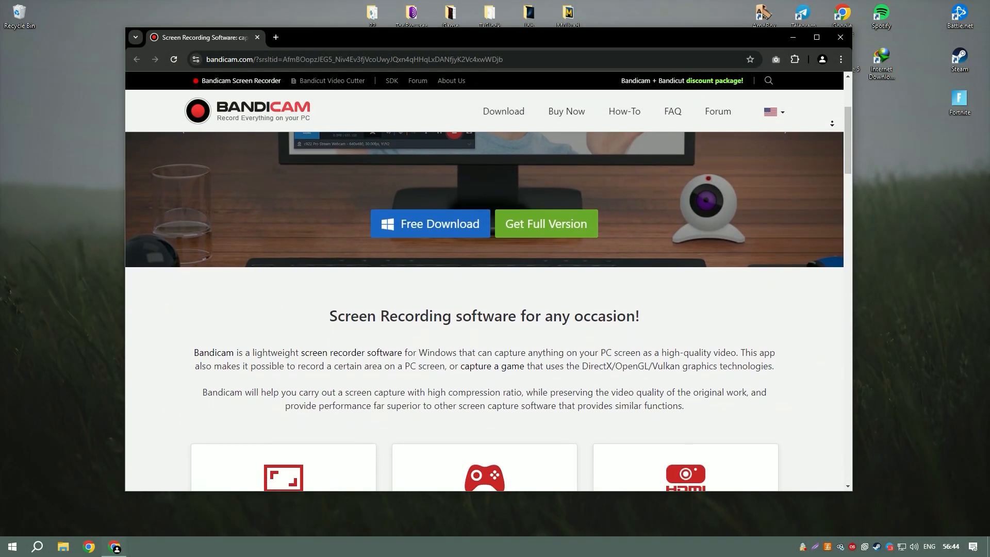
pyautogui.scroll(-3)
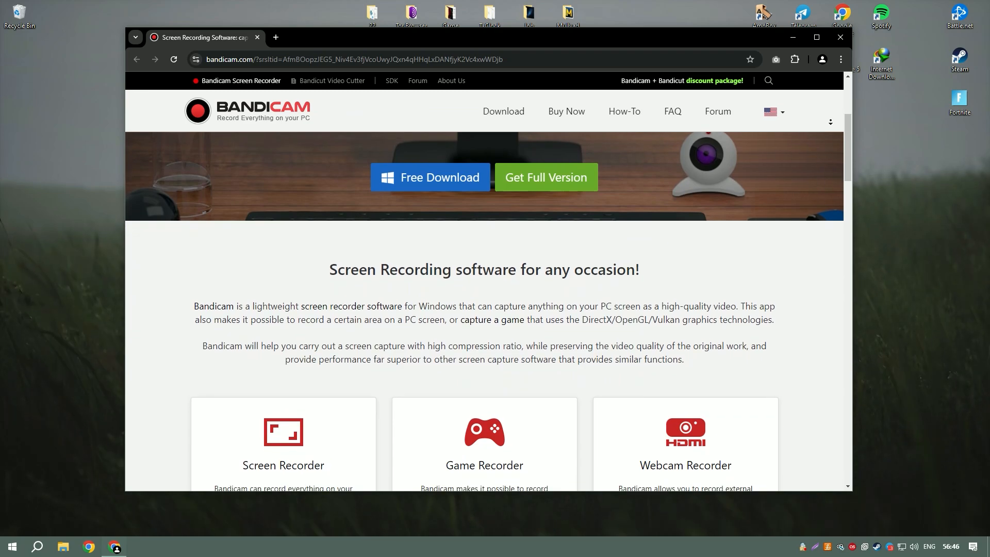
pyautogui.scroll(-3)
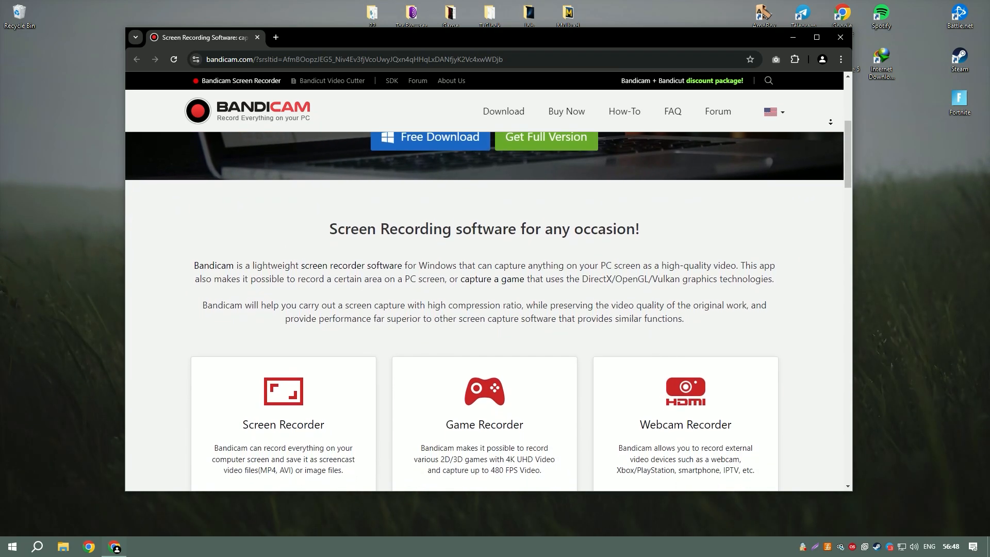
pyautogui.scroll(-3)
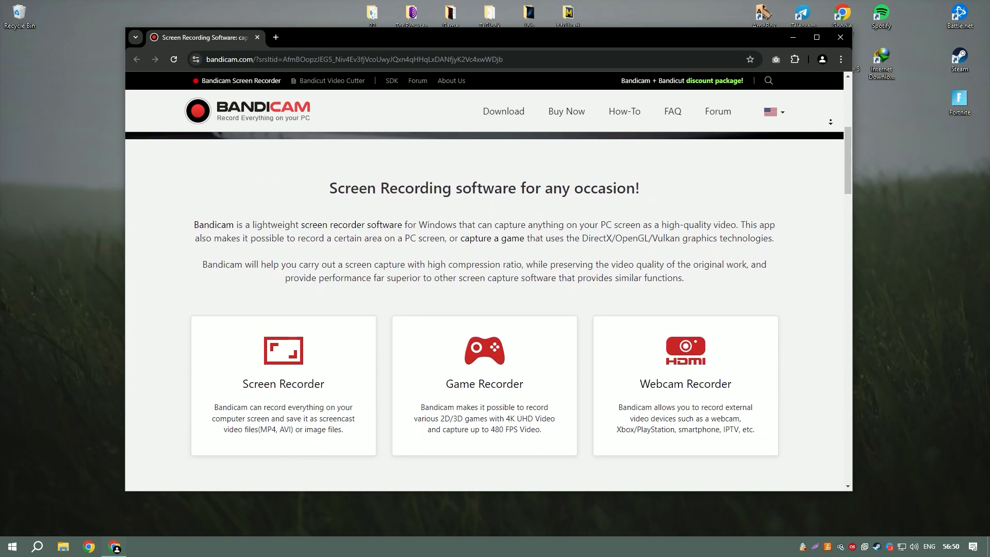
pyautogui.scroll(-3)
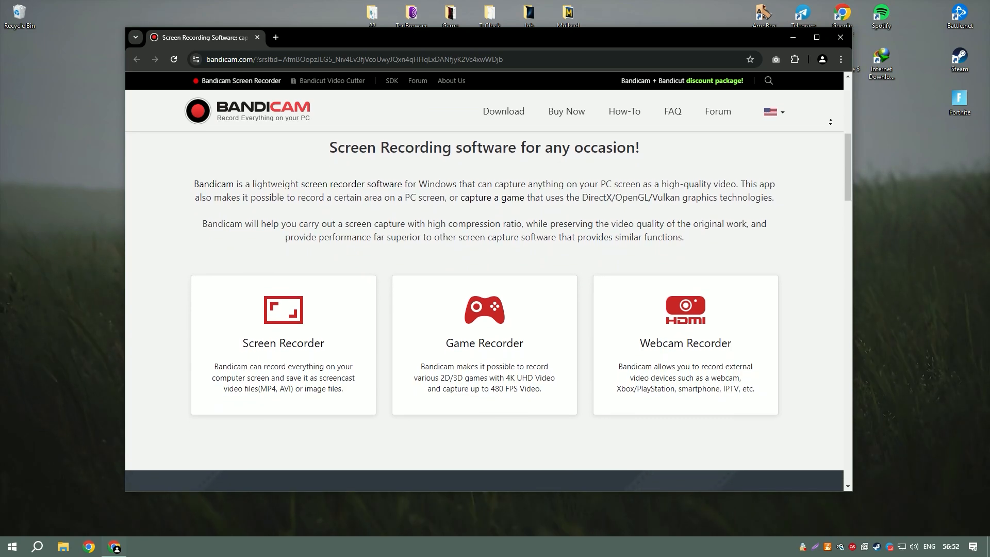
pyautogui.scroll(-3)
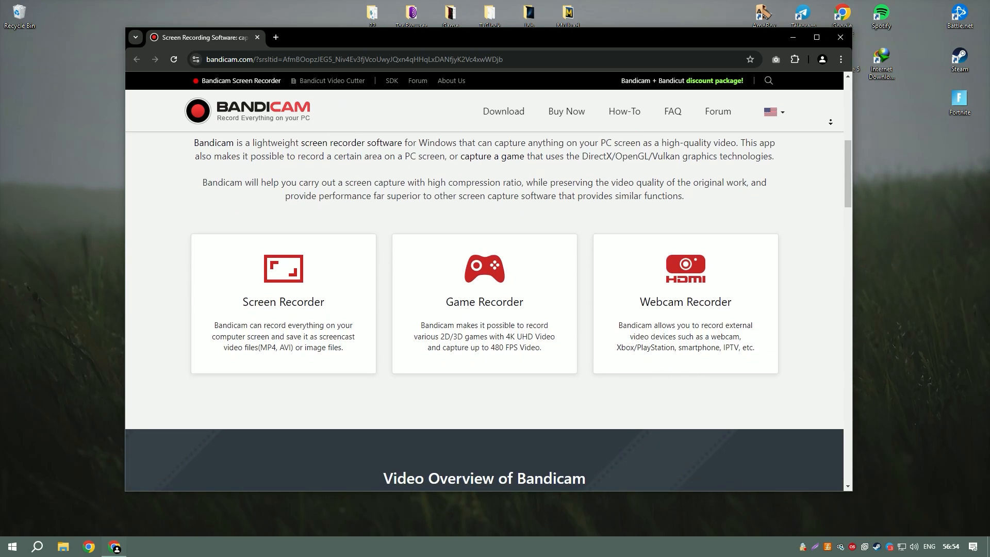
pyautogui.scroll(-3)
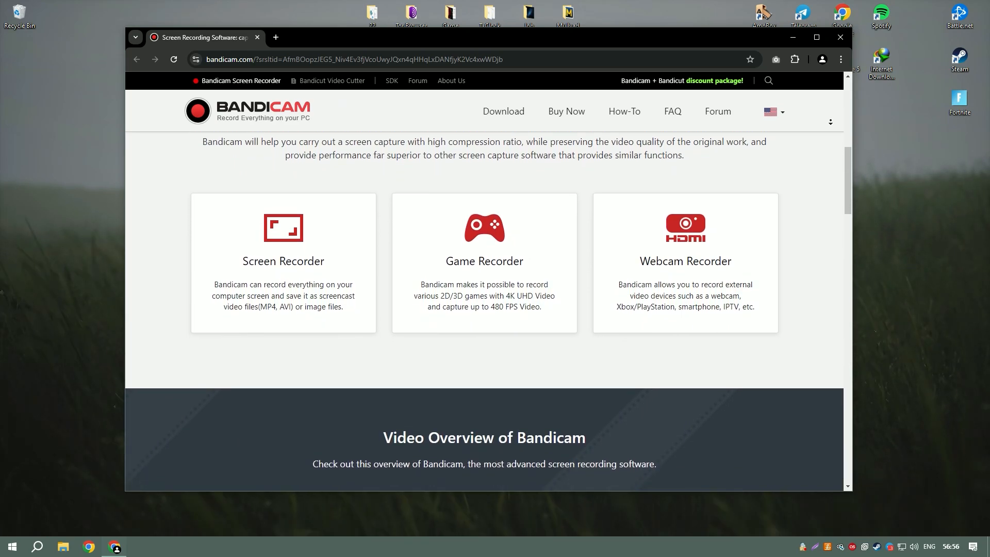
pyautogui.scroll(-3)
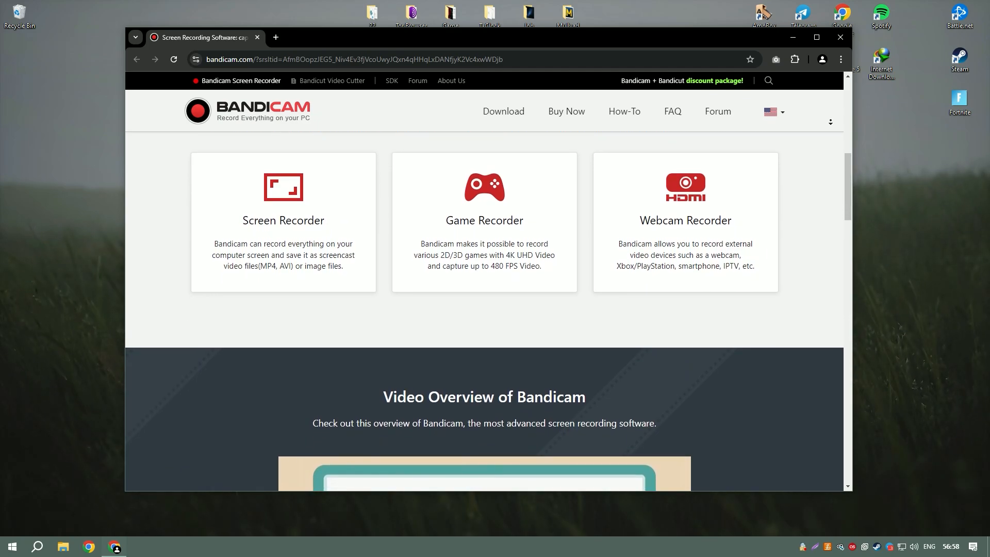
pyautogui.scroll(-3)
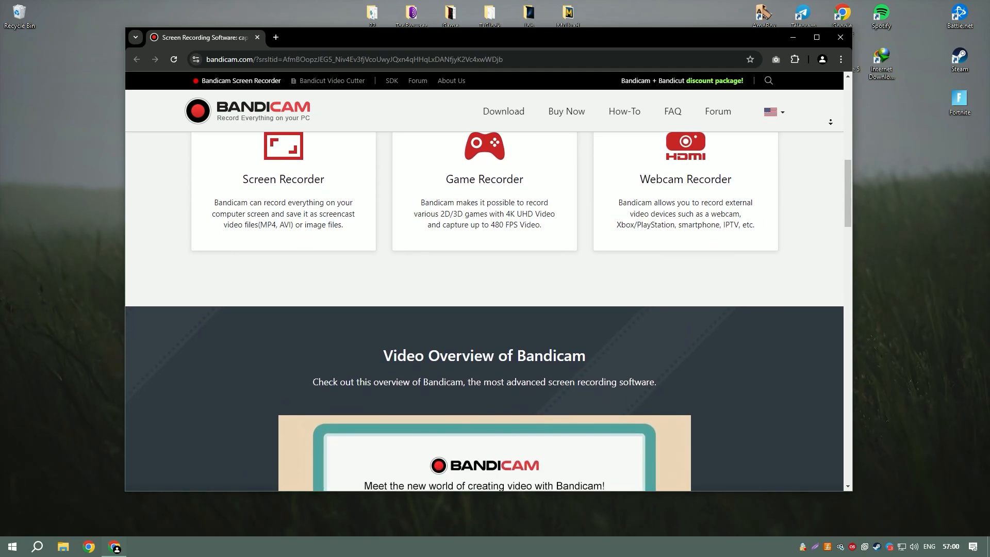
pyautogui.scroll(-3)
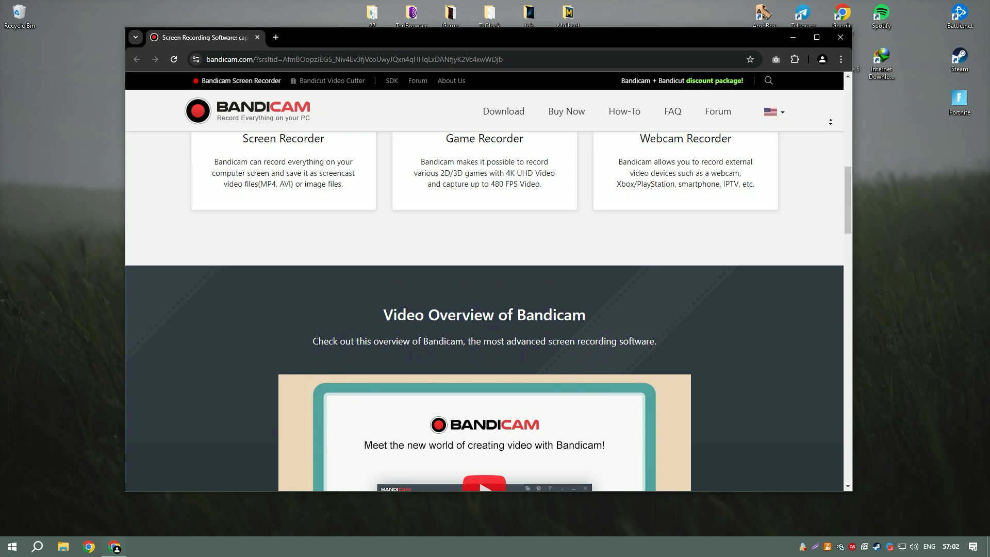
pyautogui.scroll(-3)
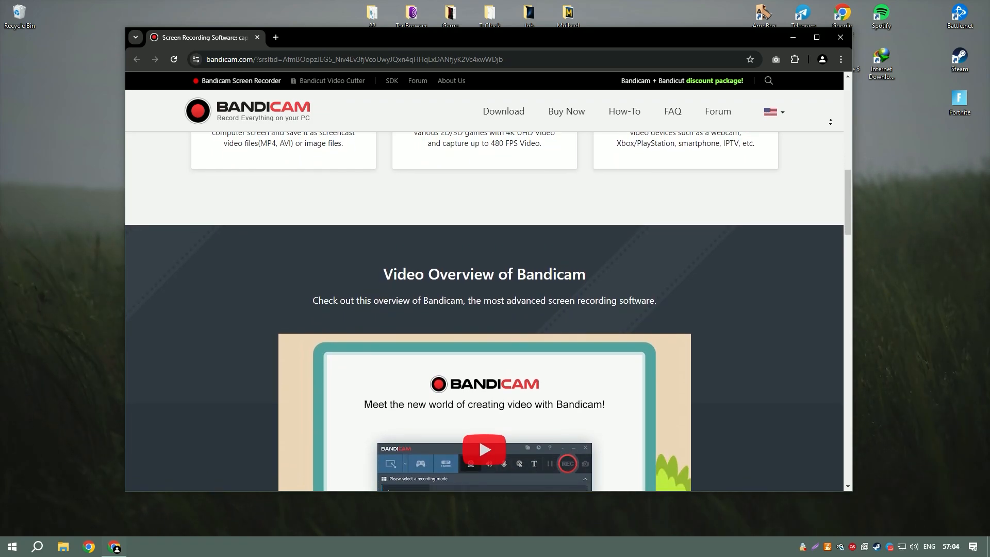
pyautogui.scroll(-3)
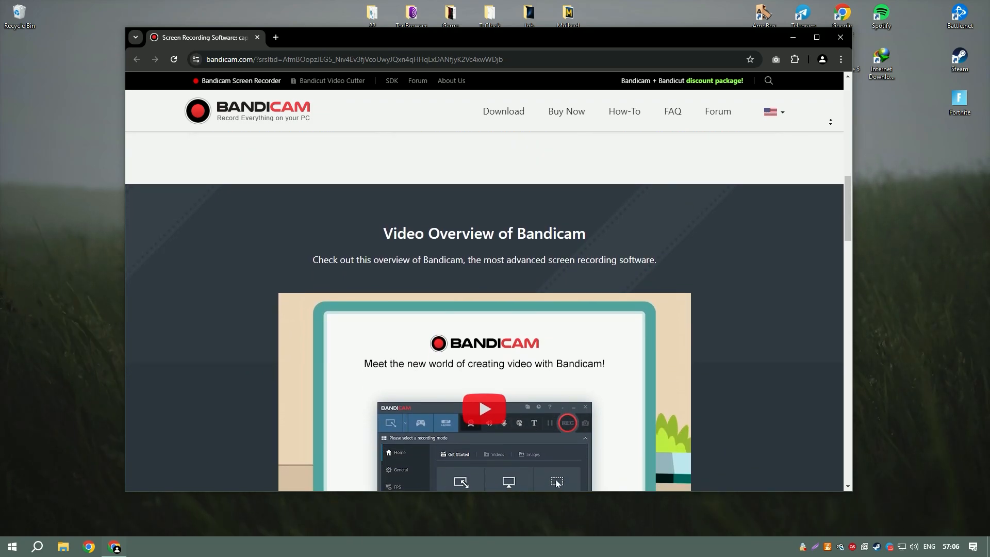
pyautogui.scroll(-3)
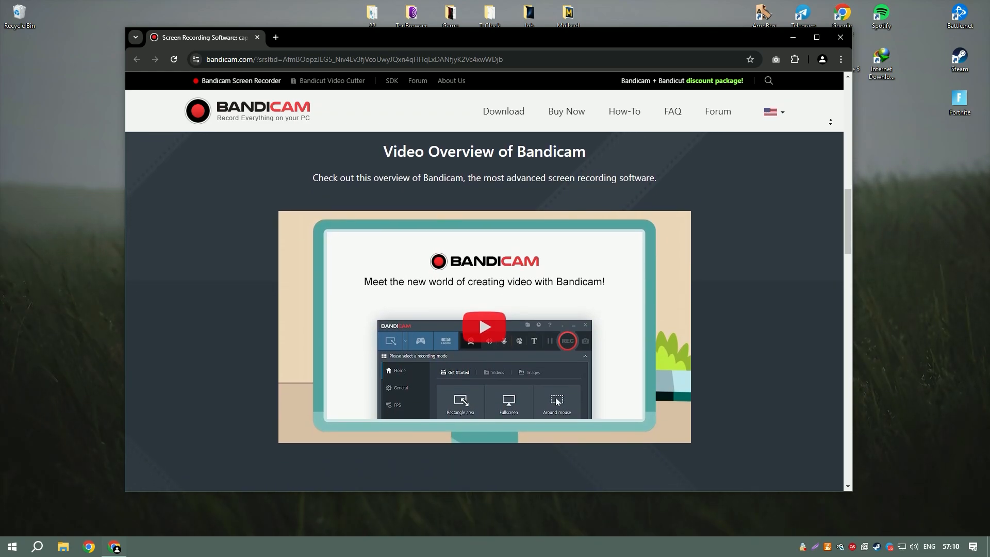
pyautogui.scroll(-3)
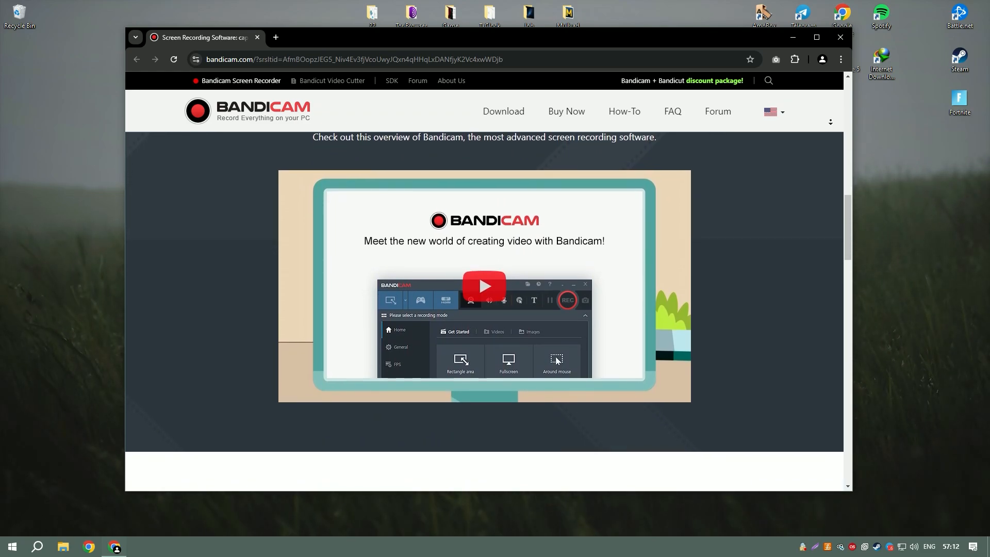
pyautogui.scroll(-3)
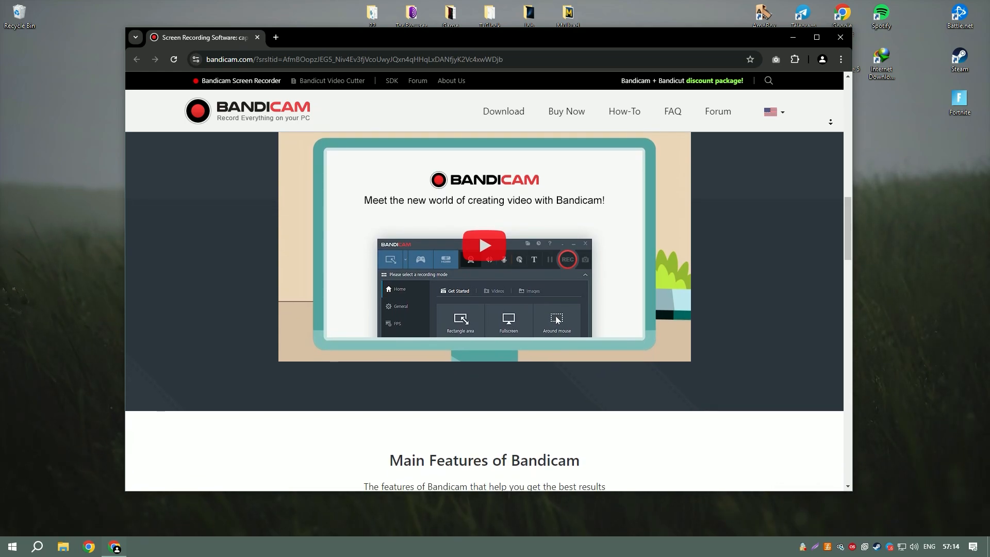
pyautogui.scroll(-3)
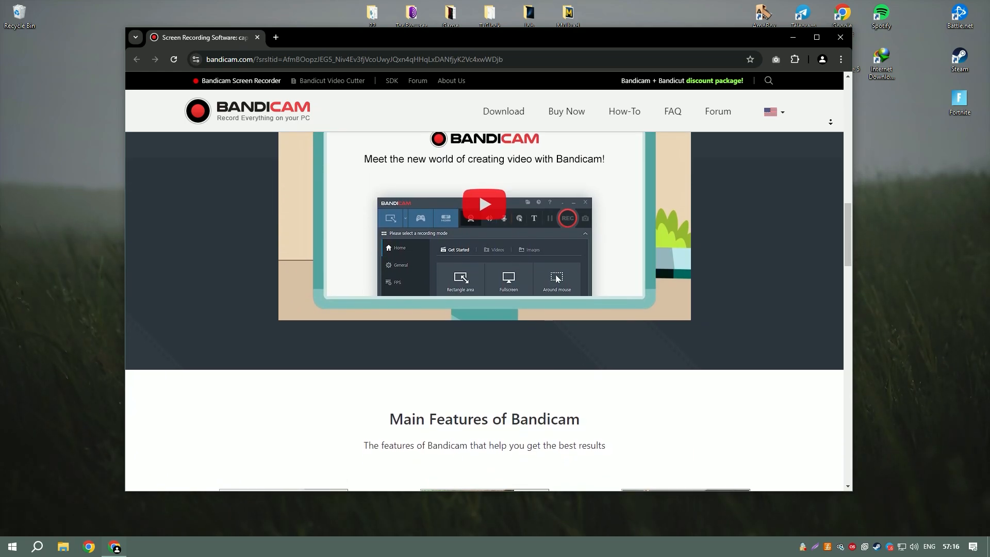
pyautogui.scroll(-3)
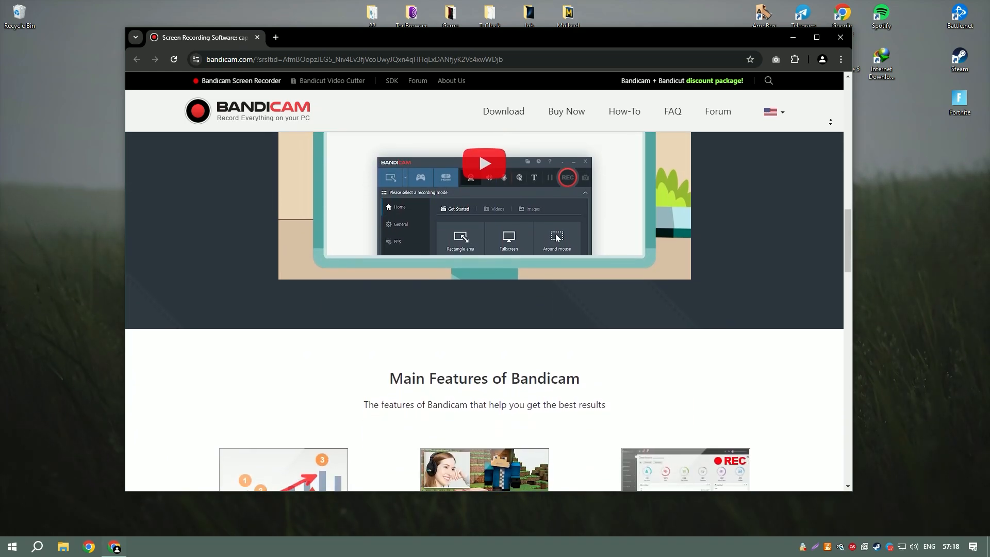
pyautogui.scroll(-3)
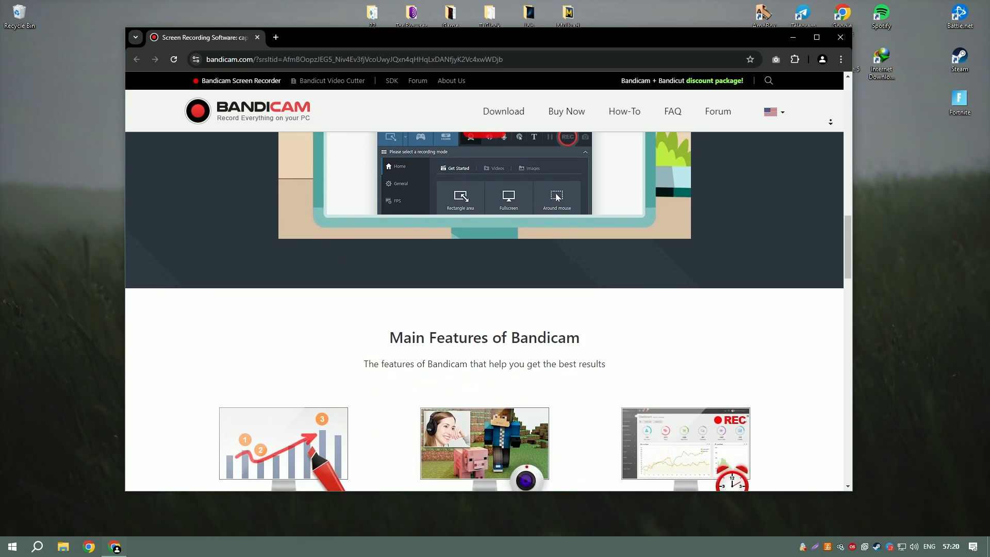
pyautogui.scroll(-3)
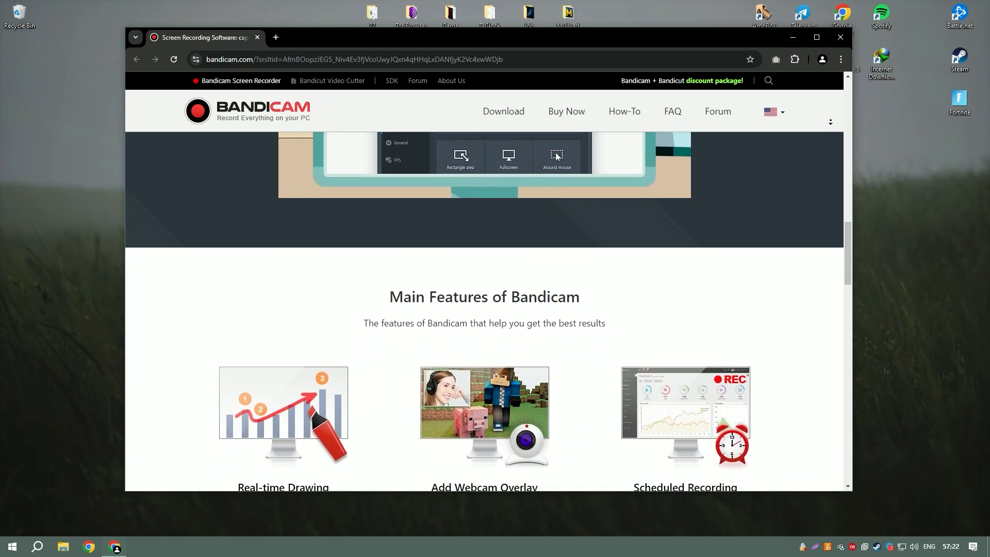
pyautogui.scroll(-3)
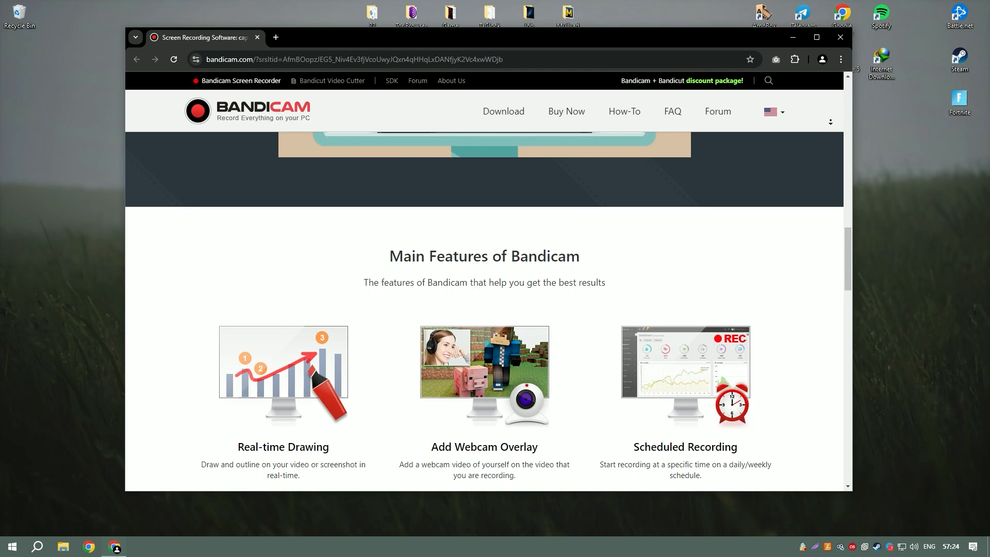
pyautogui.scroll(-3)
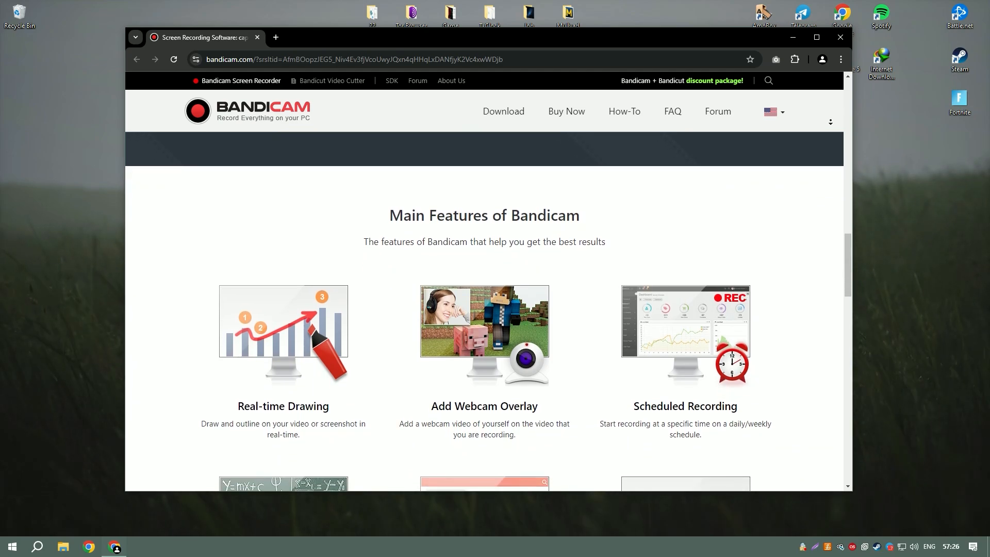
pyautogui.scroll(-3)
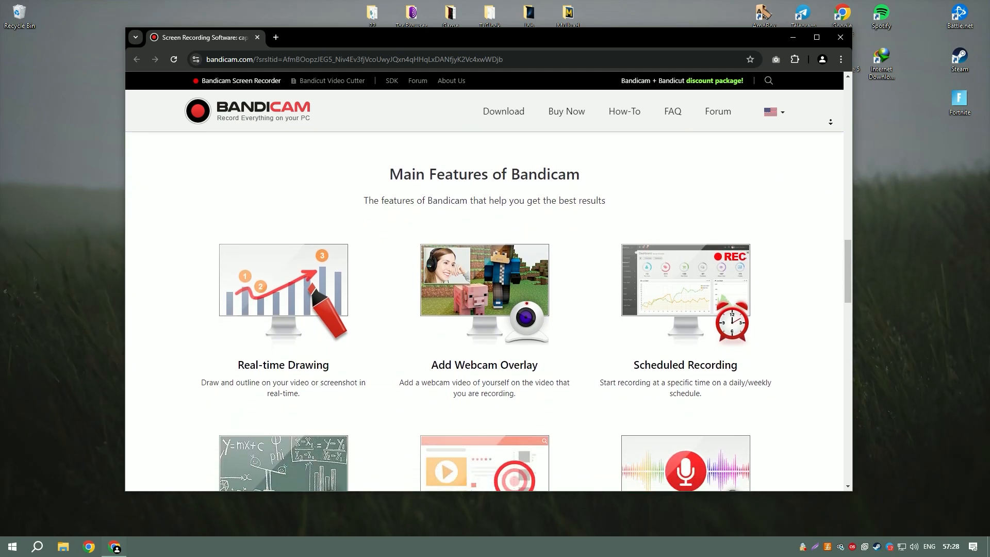
pyautogui.scroll(-3)
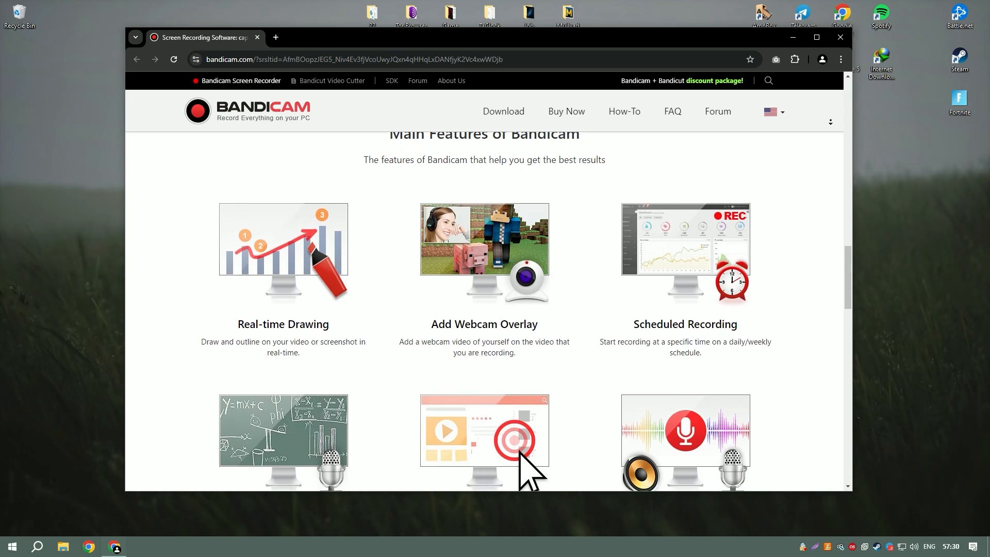
pyautogui.scroll(-3)
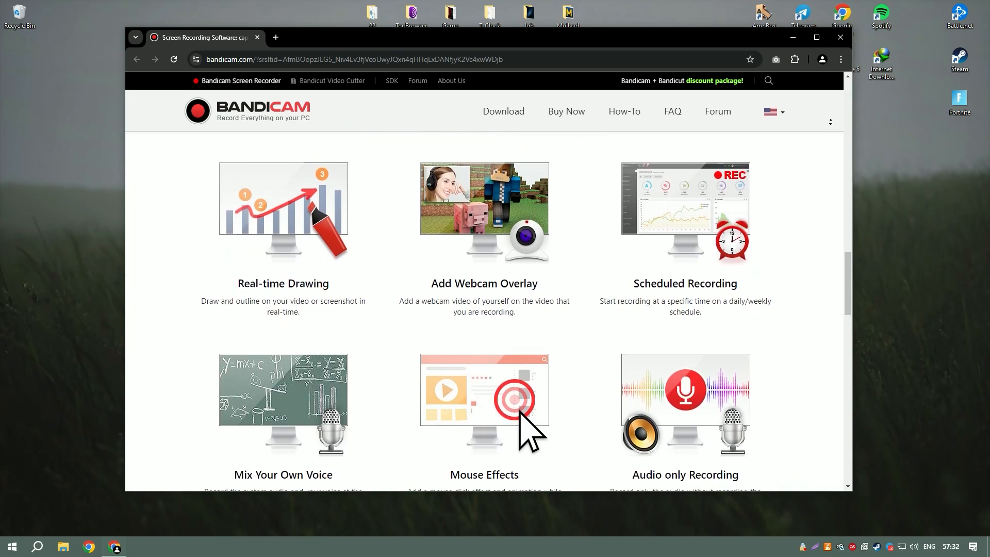
pyautogui.scroll(-3)
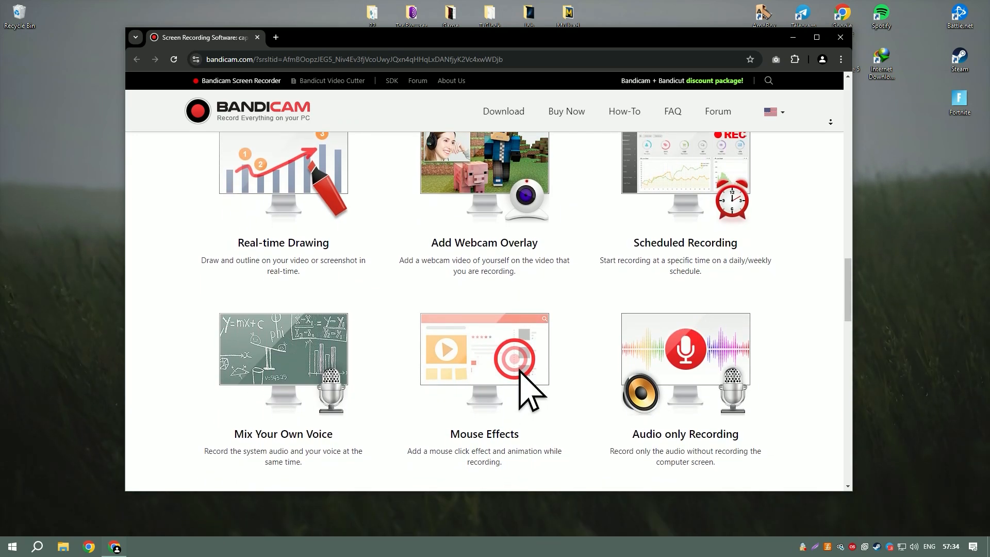
pyautogui.scroll(-3)
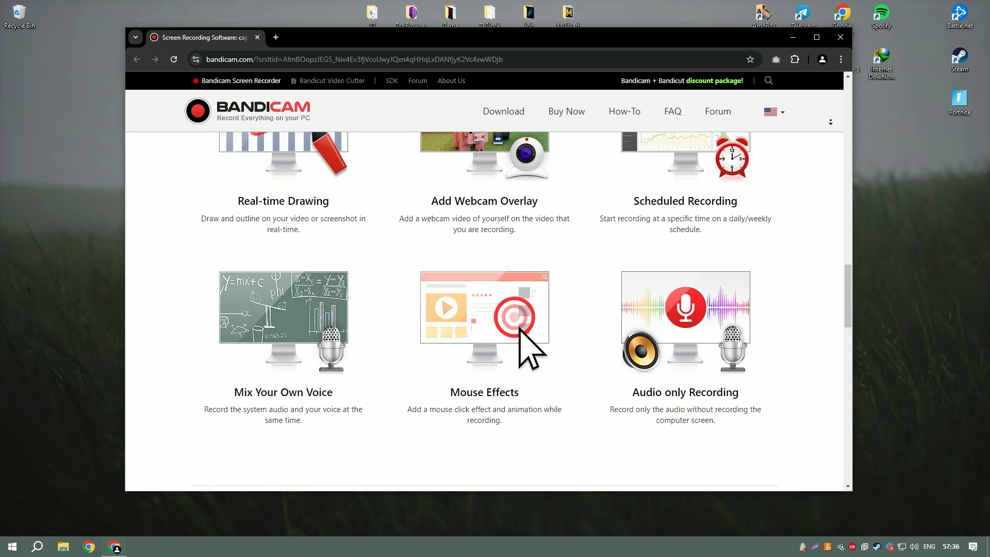
pyautogui.scroll(-3)
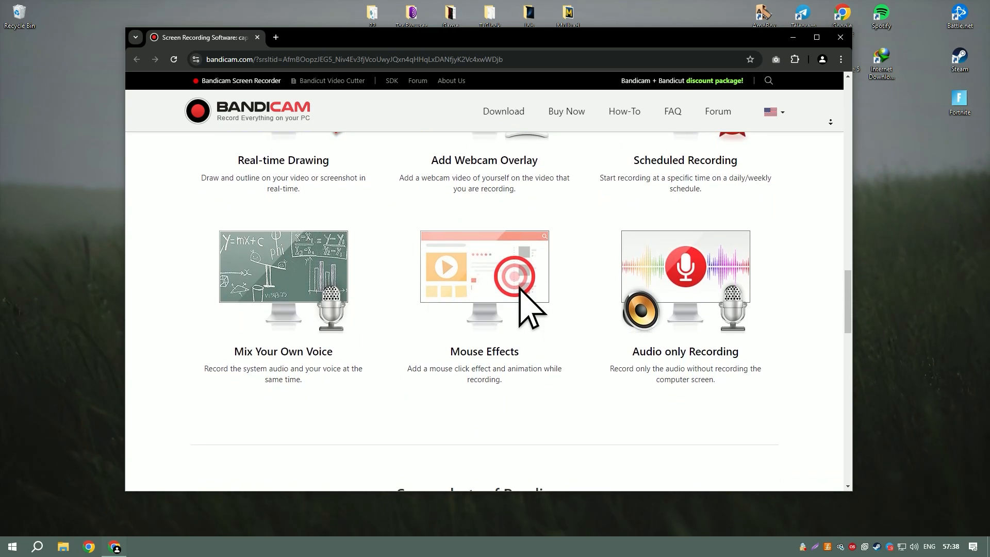
pyautogui.scroll(-3)
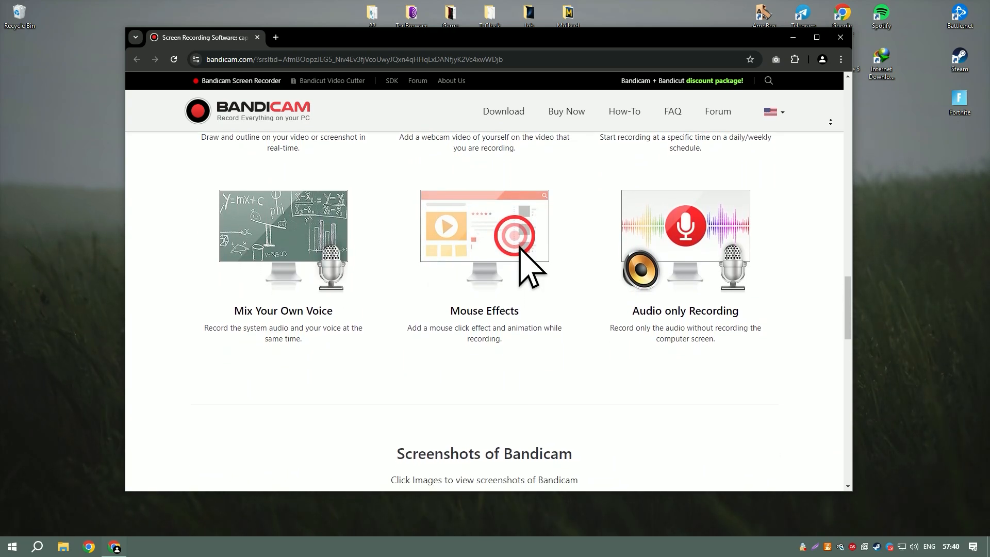
pyautogui.scroll(3)
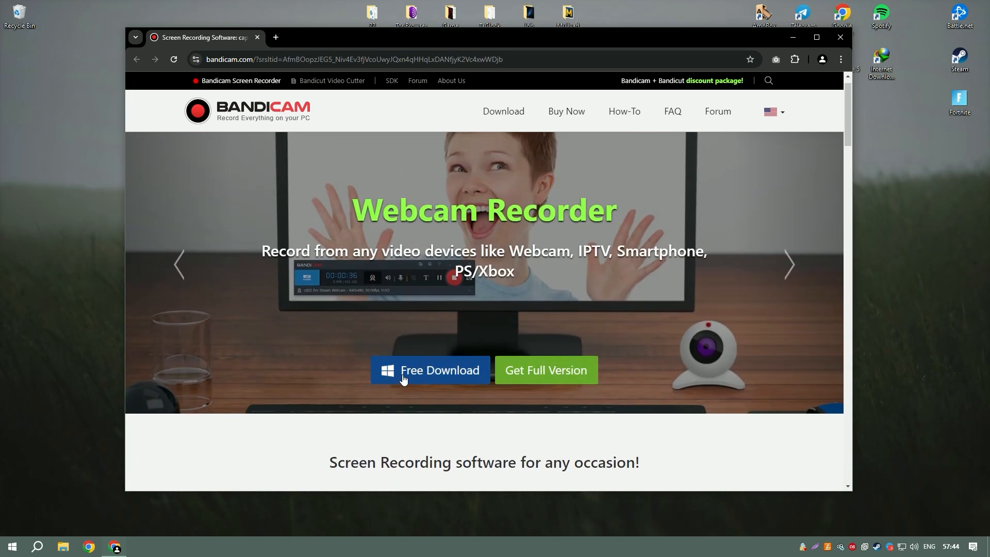
pyautogui.moveTo(649, 278)
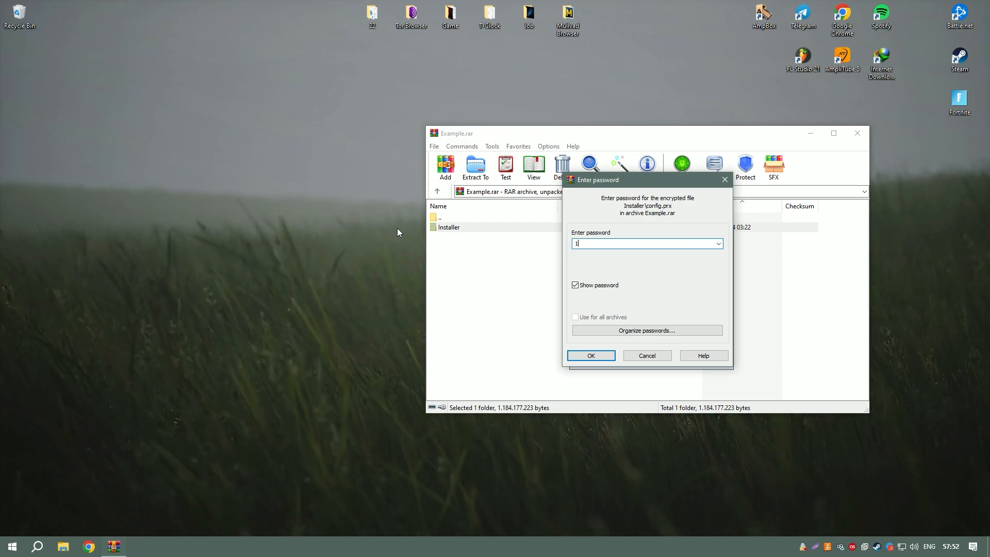
# - Confirm the Example.rar password so WinRAR begins extracting the Installer folder
pyautogui.click(590, 354)
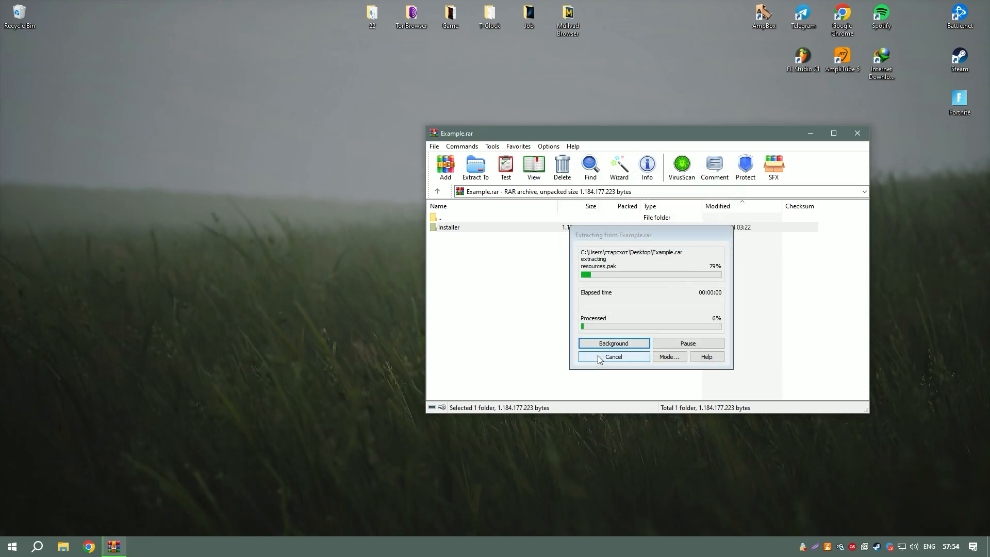